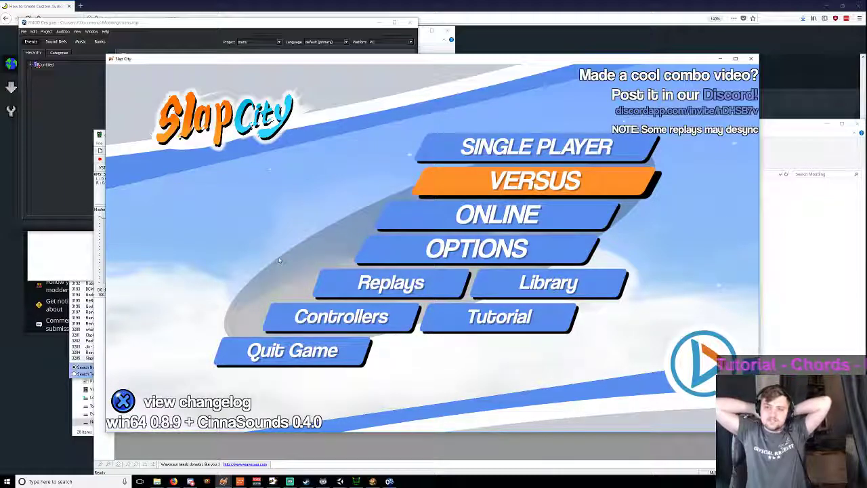
# Step: Choose VERSUS on the Slap City main menu to reach the Select Mode screen
pyautogui.click(534, 181)
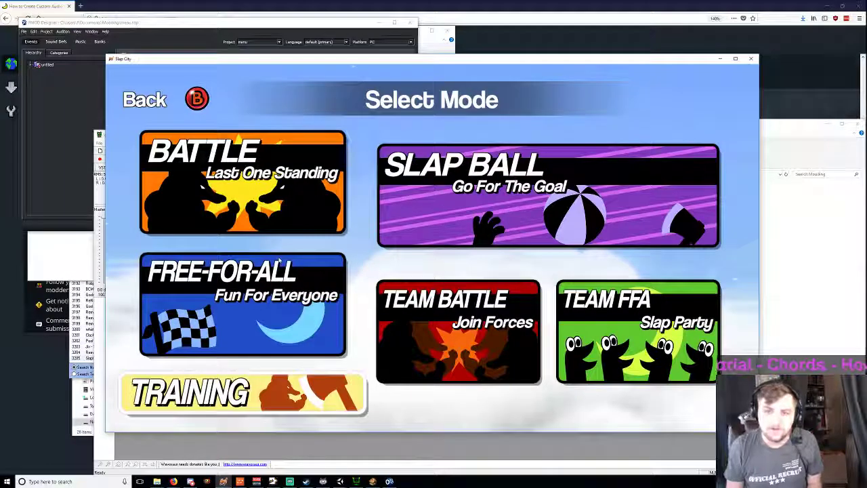
pyautogui.click(244, 393)
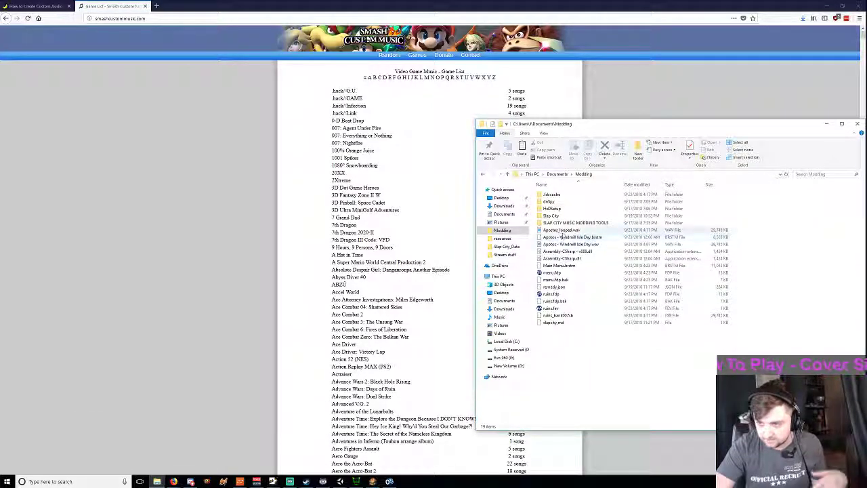
# Step: Select and open the SLAP CITY MUSIC MODDING TOOLS folder inside Modeling
pyautogui.click(562, 265)
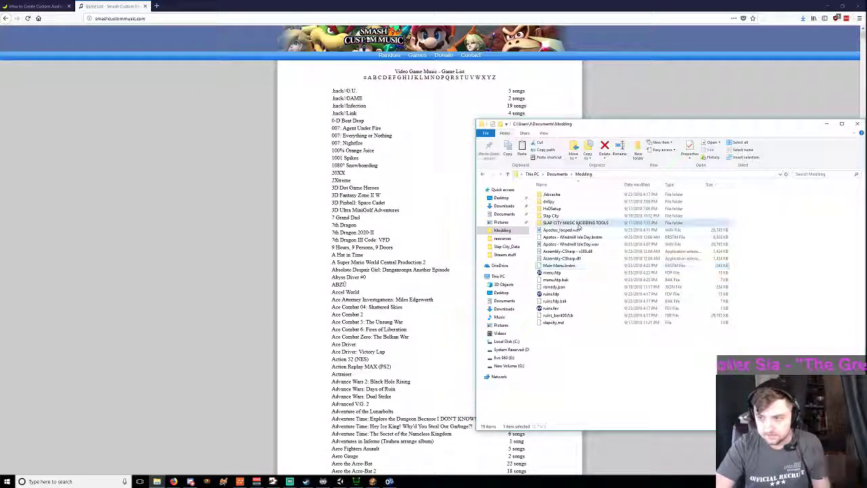
pyautogui.doubleClick(575, 222)
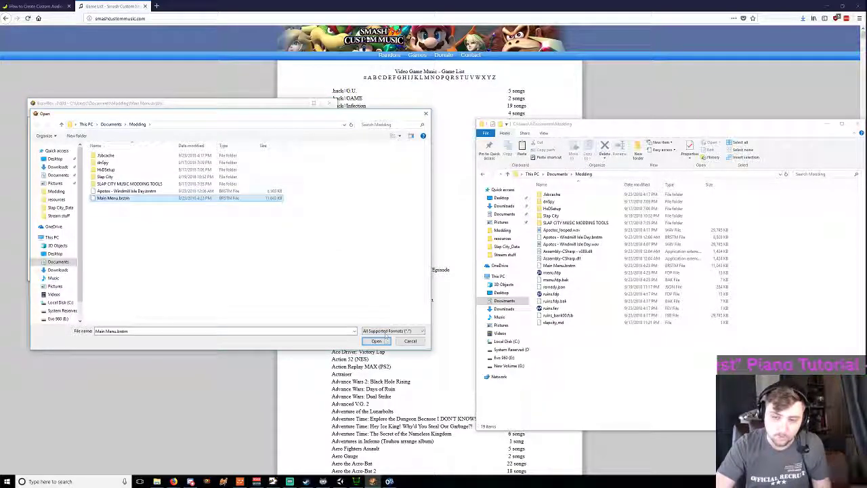
# Step: Open Main Menu.brstm in BrawlBox from the Open dialog
pyautogui.click(377, 341)
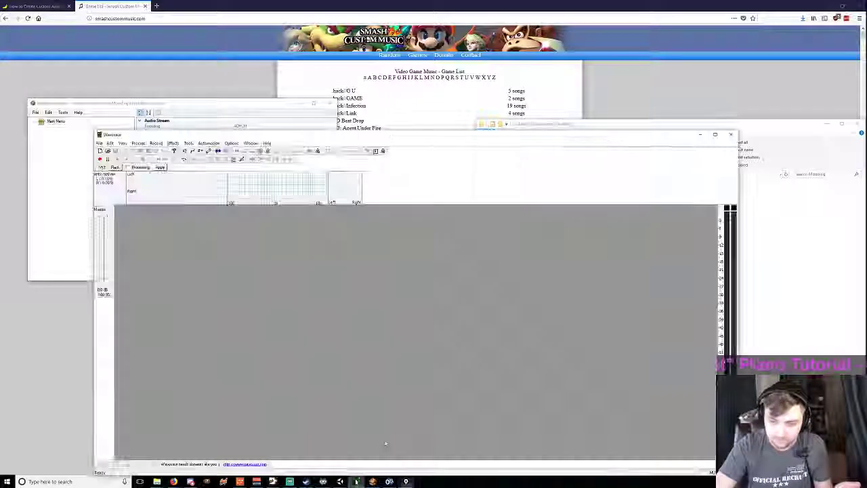
# Step: Open Main Menu.wav in Wavosaur
pyautogui.click(99, 143)
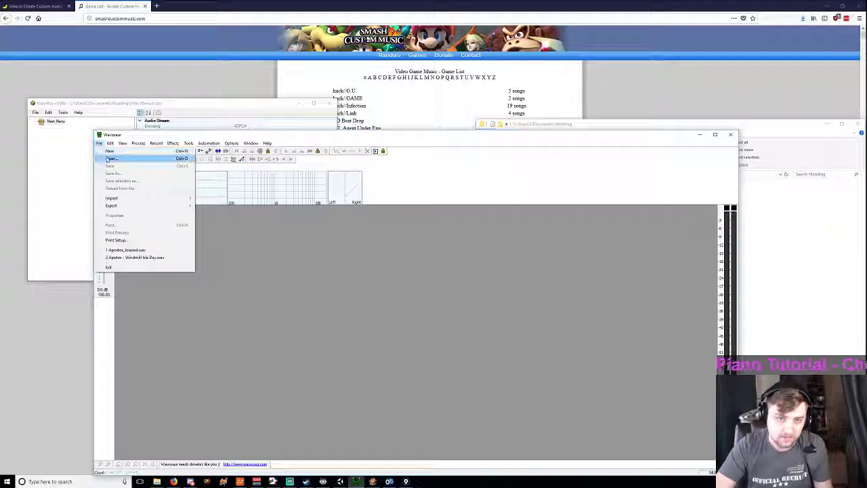
pyautogui.click(112, 158)
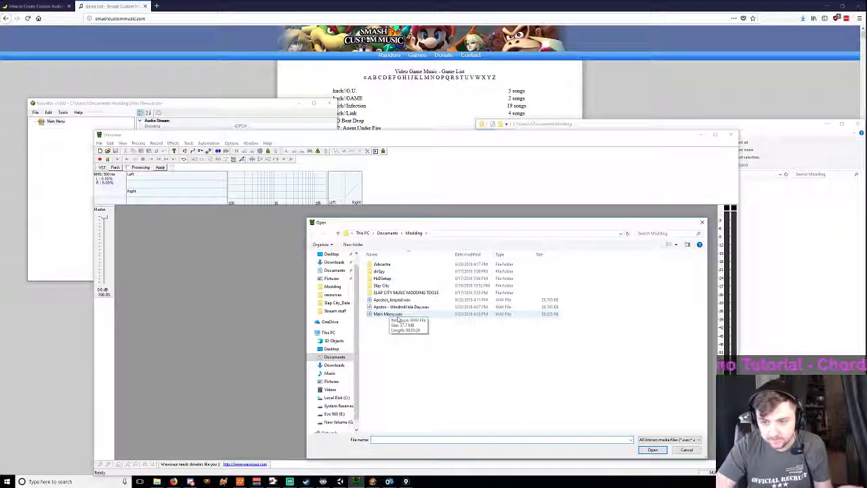
pyautogui.click(651, 450)
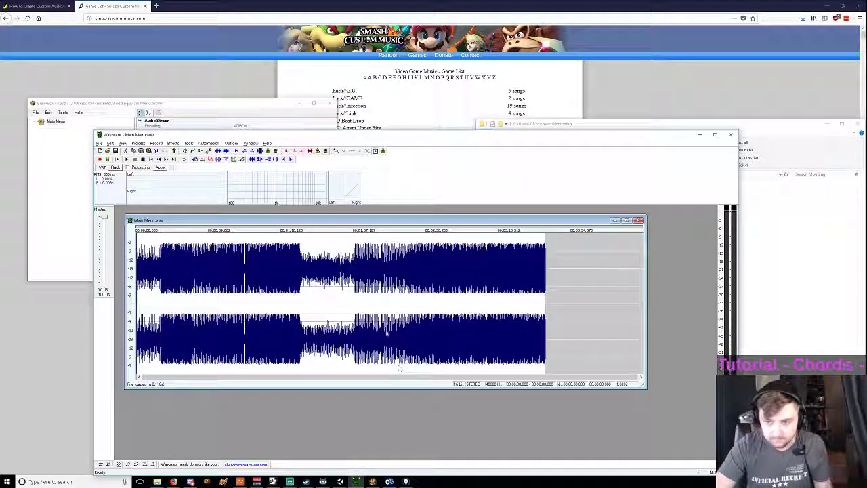
# Step: Create loop points across the track with Tools > Loop > Create loop points
pyautogui.click(232, 143)
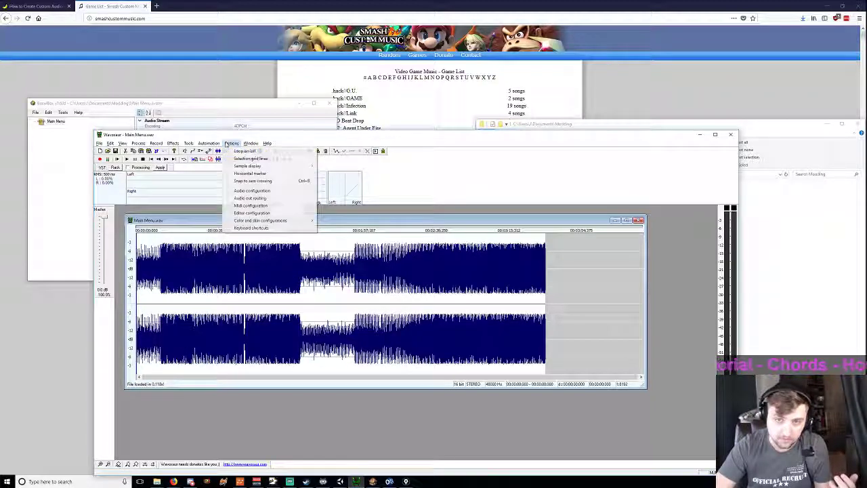
pyautogui.click(189, 143)
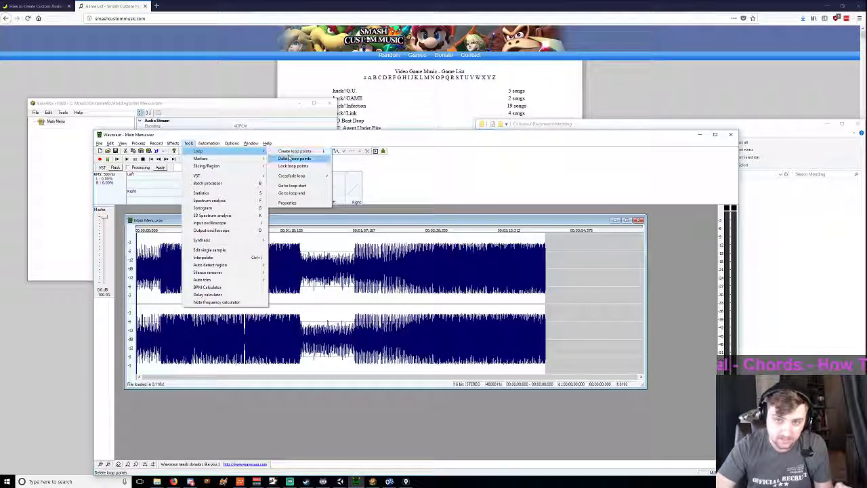
pyautogui.click(294, 150)
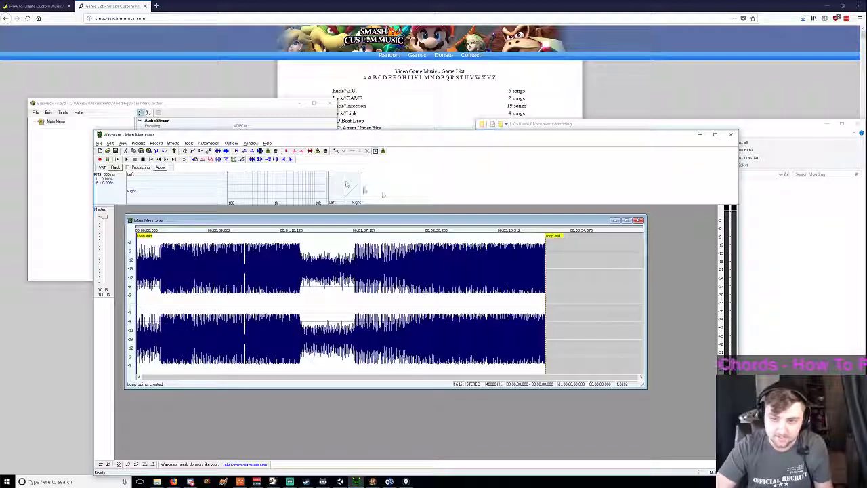
pyautogui.click(208, 143)
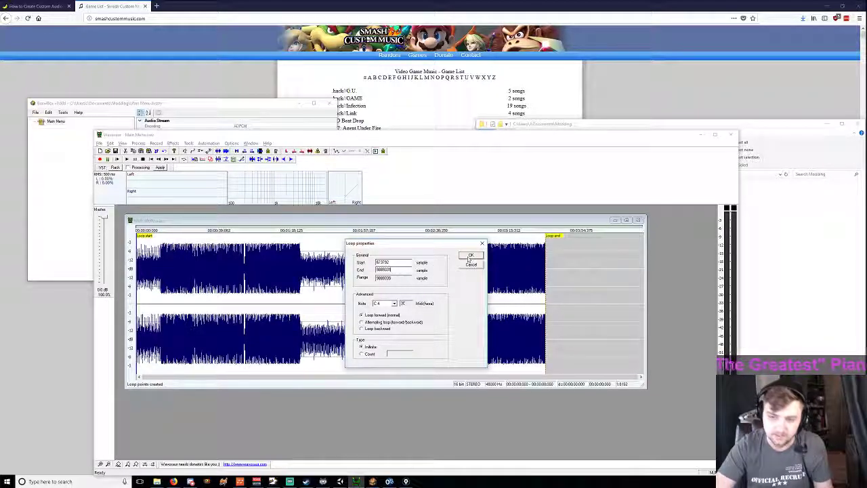
# Step: Confirm the adjusted loop start and end values, then save Main Menu.wav
pyautogui.click(471, 255)
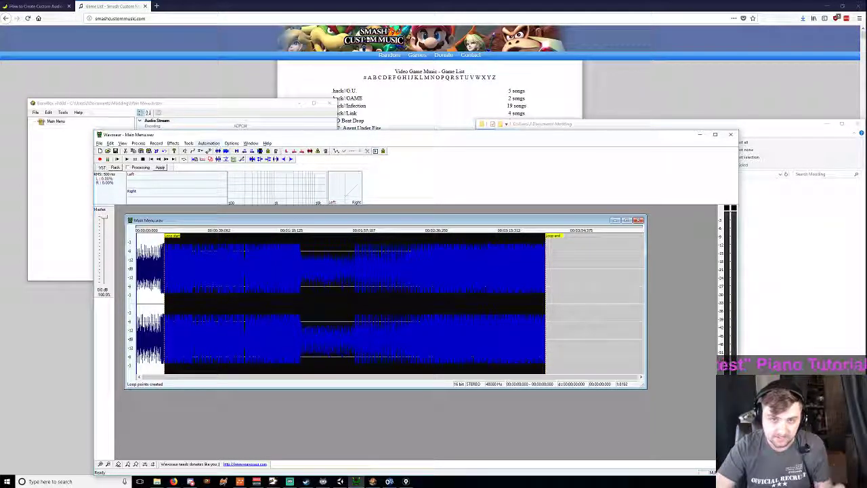
pyautogui.click(101, 143)
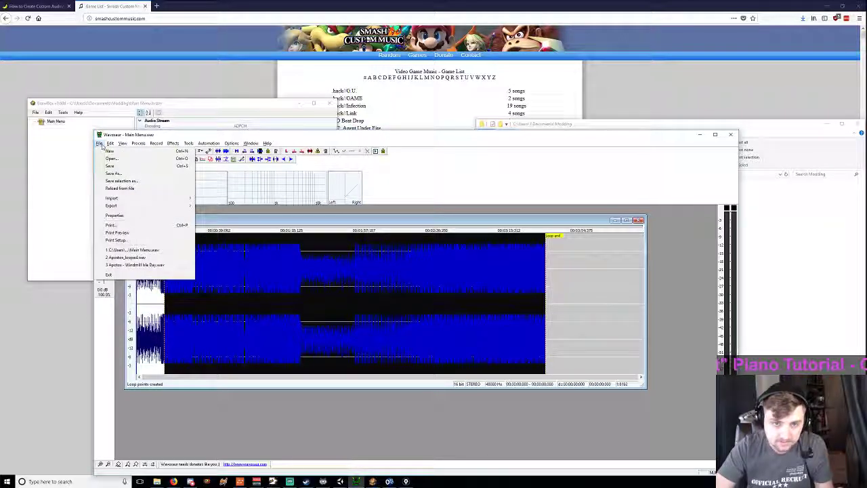
pyautogui.moveTo(110, 166)
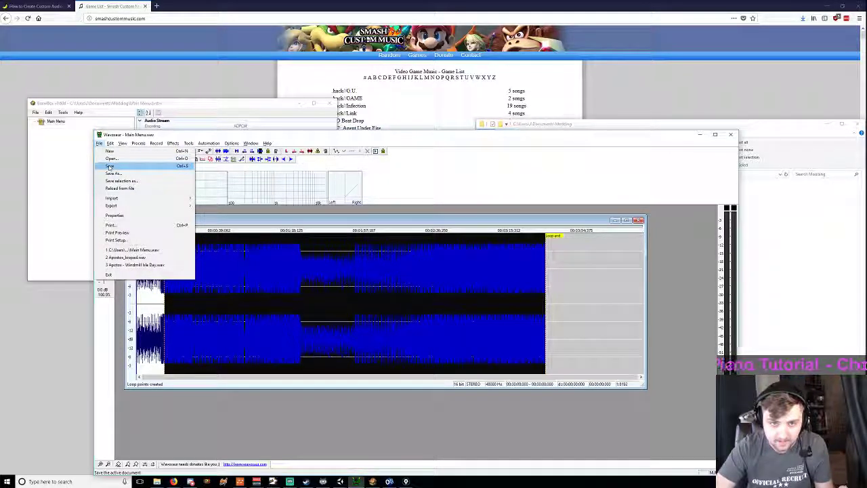
pyautogui.click(109, 166)
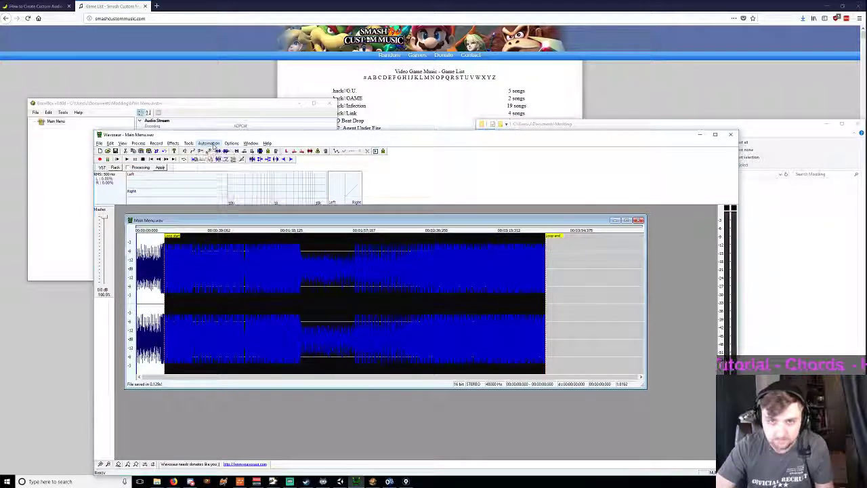
pyautogui.click(189, 143)
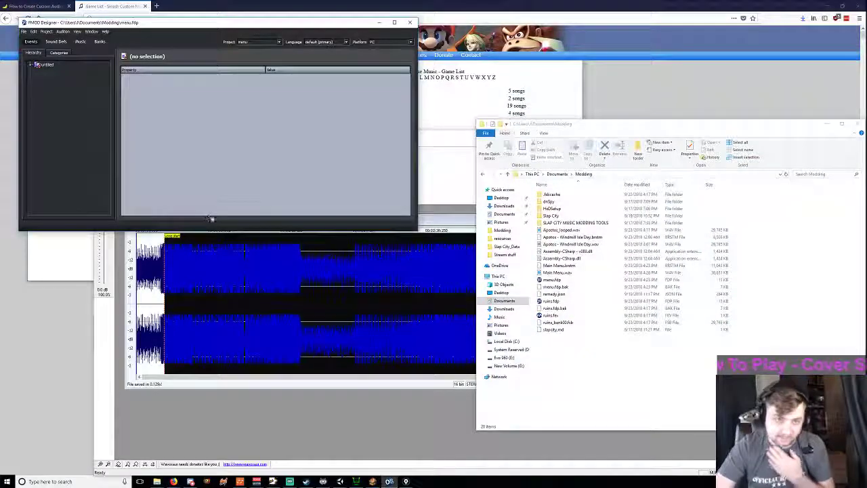
# Step: Create a new FMOD project menu.fdp in Modeling and select its untitled event group
pyautogui.click(24, 32)
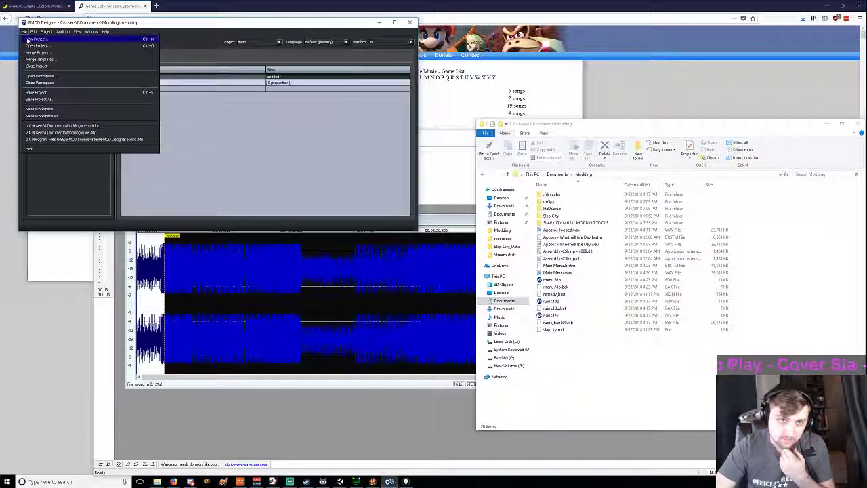
pyautogui.click(39, 100)
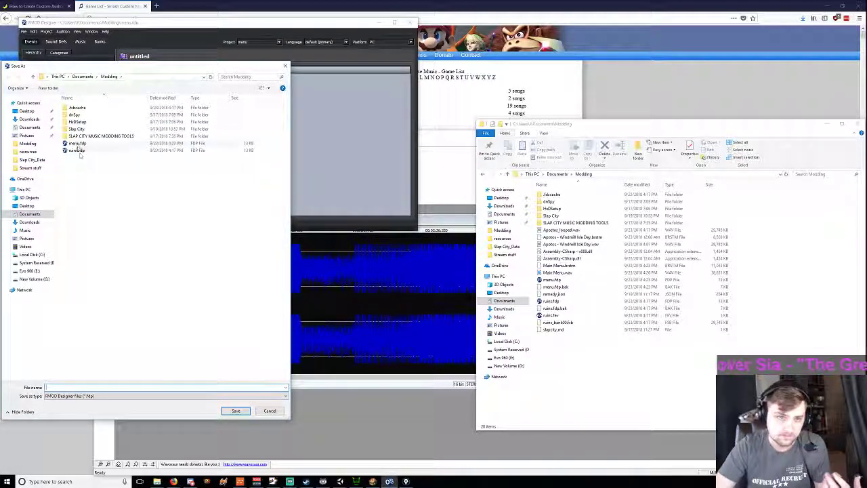
pyautogui.click(236, 411)
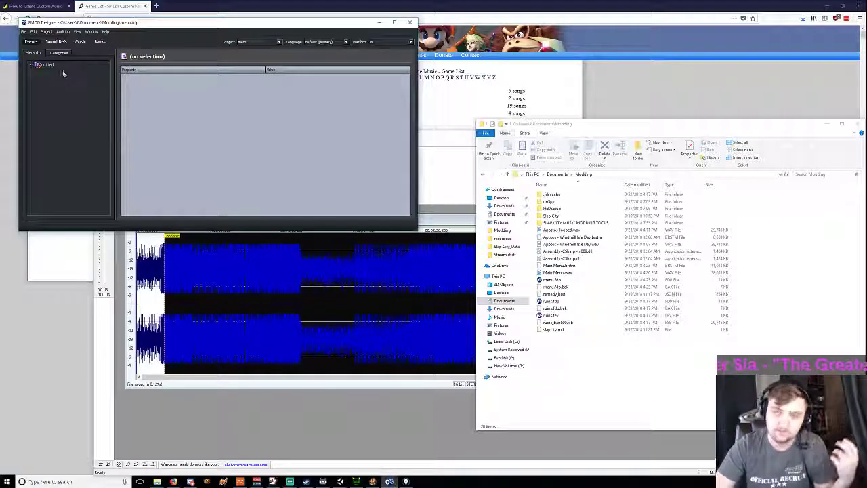
pyautogui.click(45, 63)
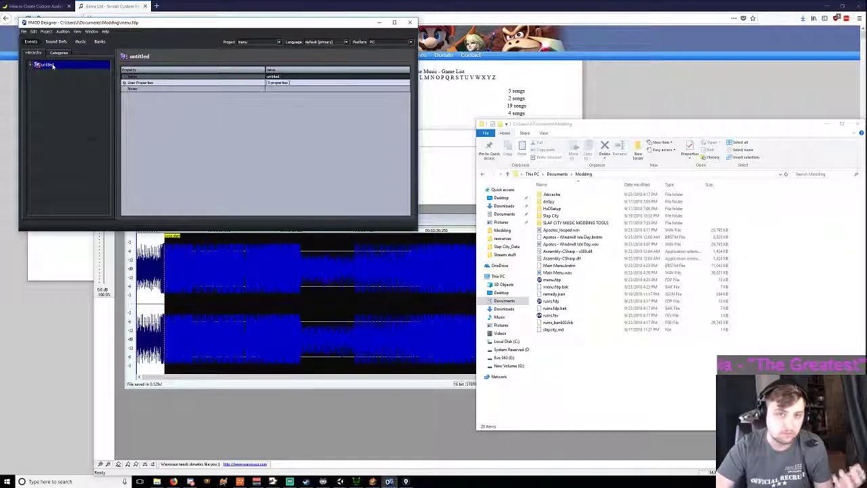
pyautogui.rightClick(43, 64)
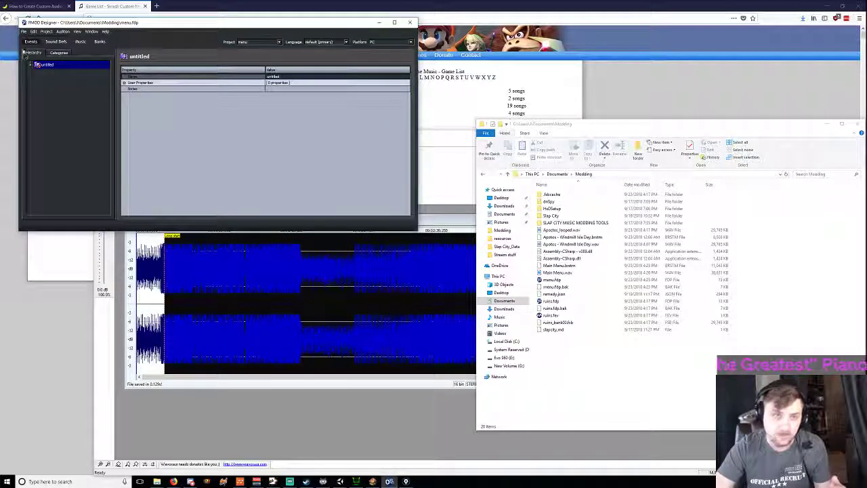
pyautogui.rightClick(45, 64)
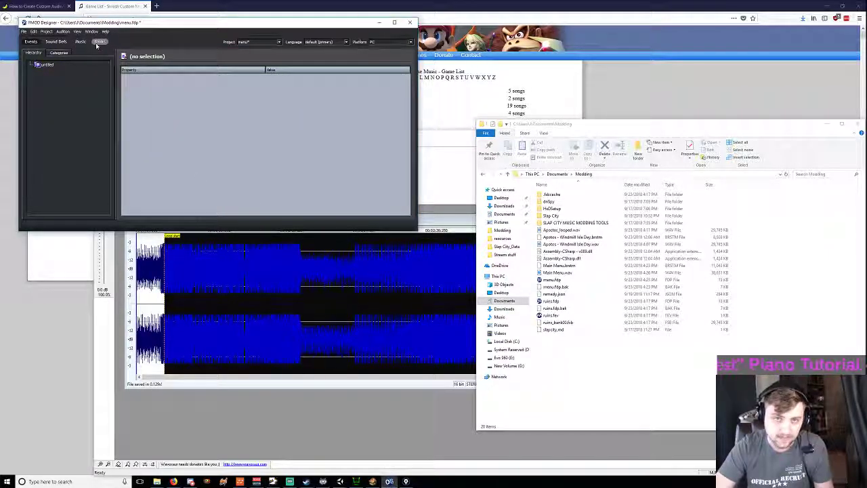
# Step: Add simple event 'null' under untitled, using Main Menu.wav as a looping sound
pyautogui.rightClick(45, 64)
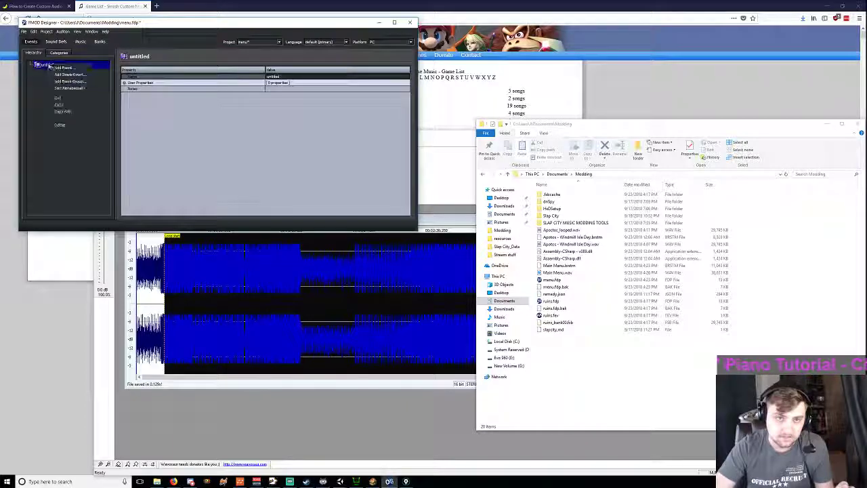
pyautogui.click(70, 74)
pyautogui.write('null')
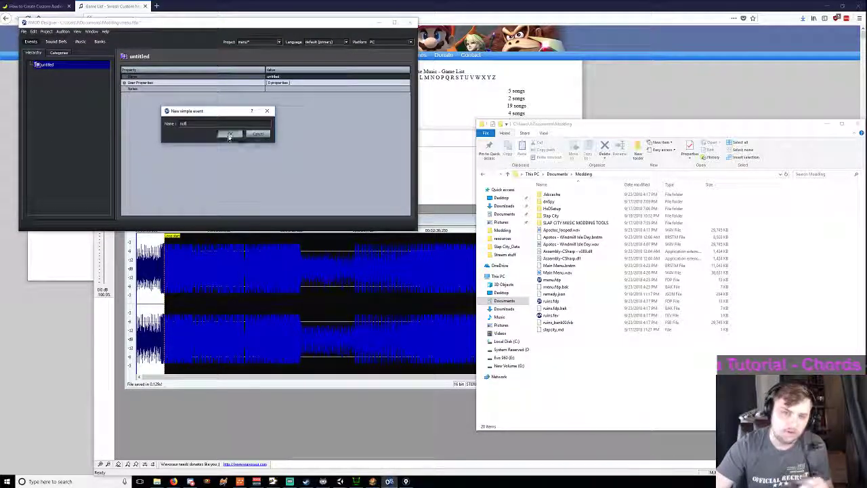
pyautogui.click(230, 133)
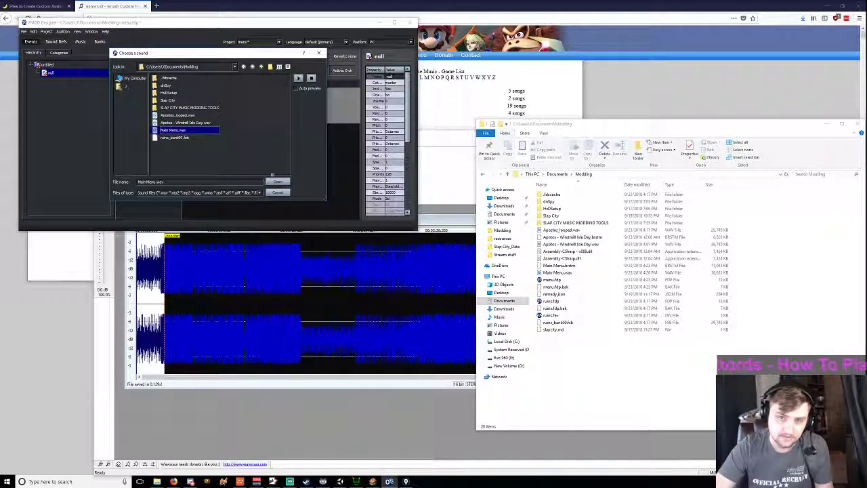
pyautogui.click(278, 181)
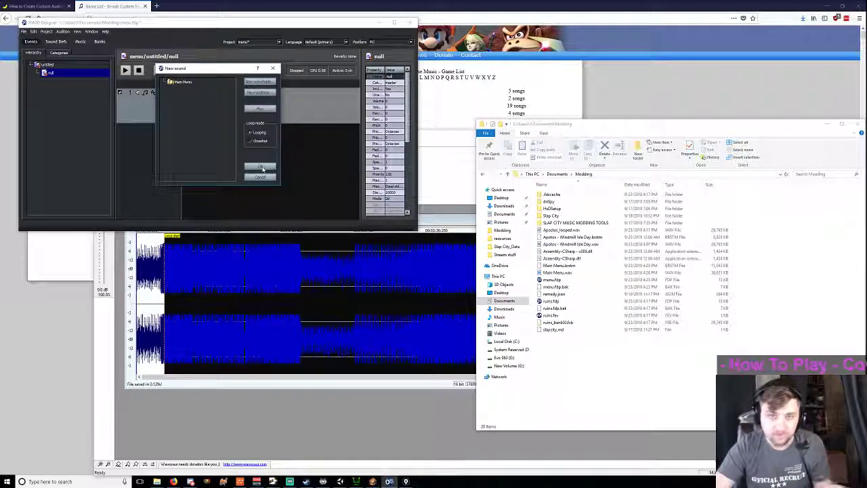
pyautogui.click(261, 166)
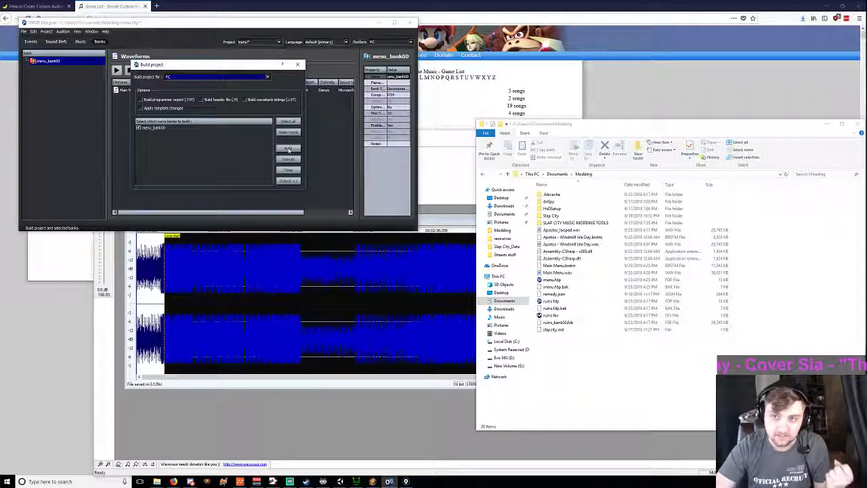
# Step: Build the menu_bank00 bank and dismiss the Build complete notice
pyautogui.click(288, 148)
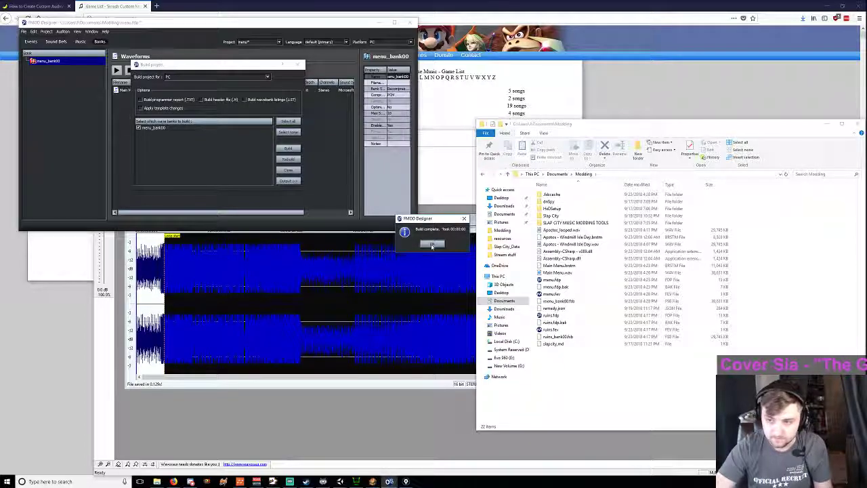
pyautogui.click(432, 244)
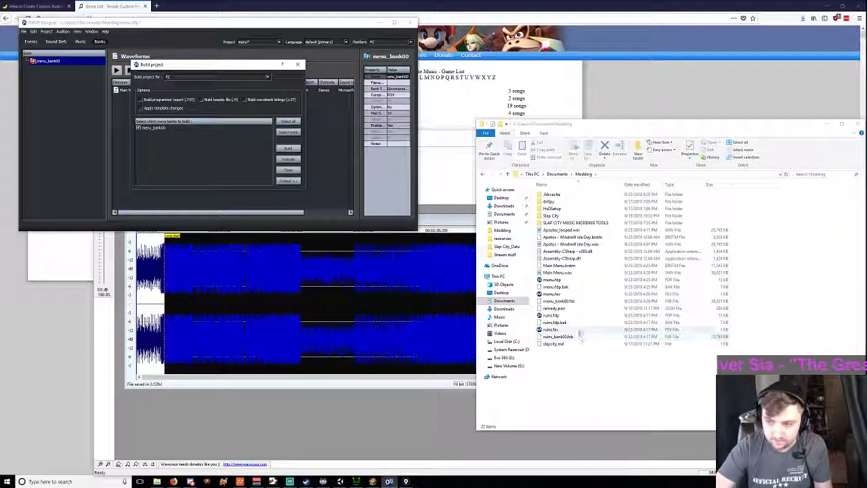
pyautogui.click(559, 301)
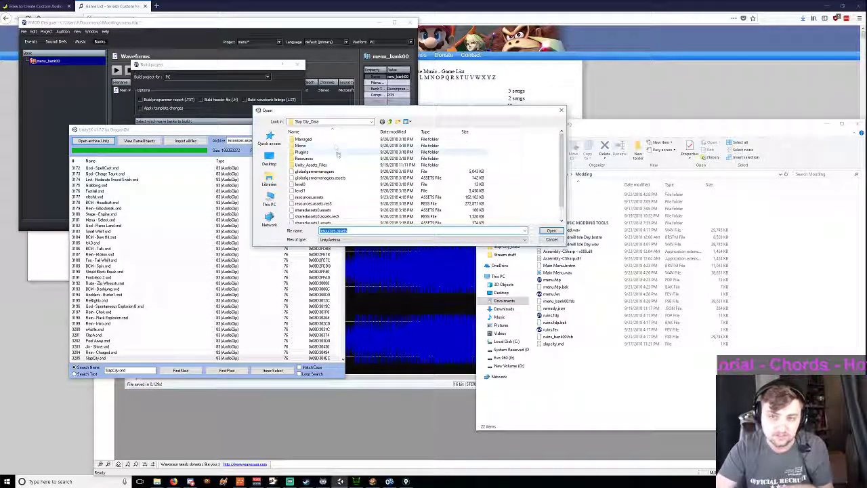
# Step: Open resources.assets from Slap City_Data and export SlapCity.snd with conversion
pyautogui.click(310, 197)
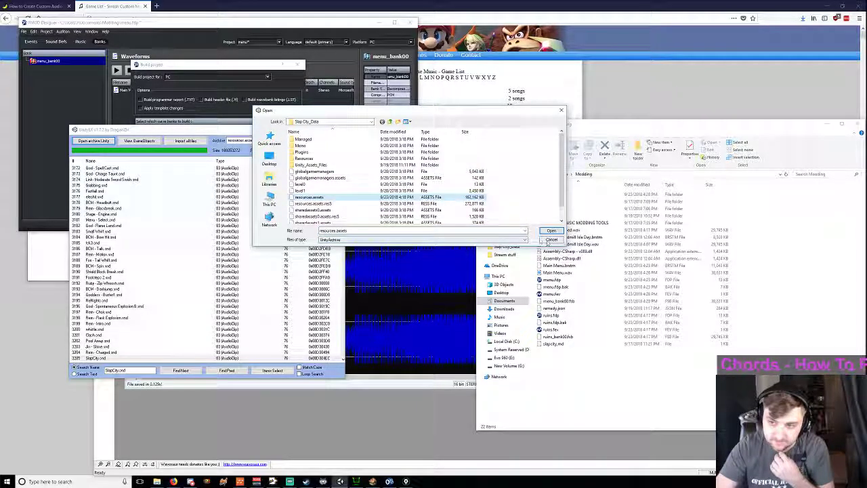
pyautogui.click(552, 231)
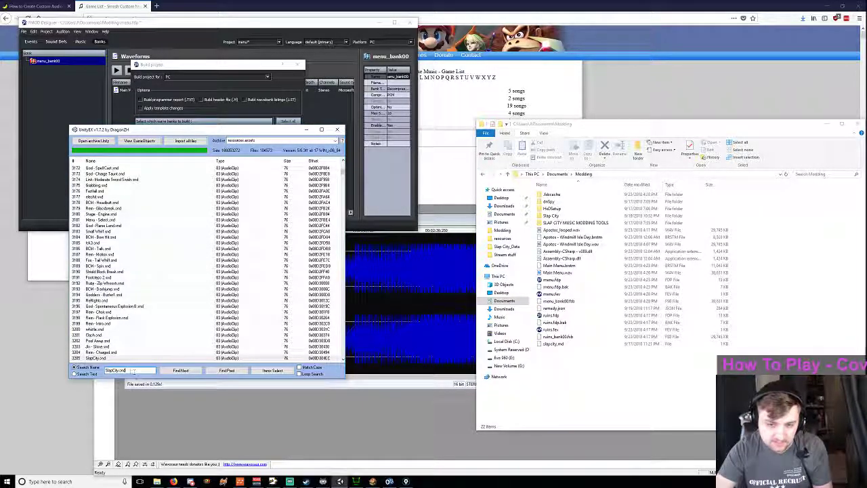
pyautogui.rightClick(96, 358)
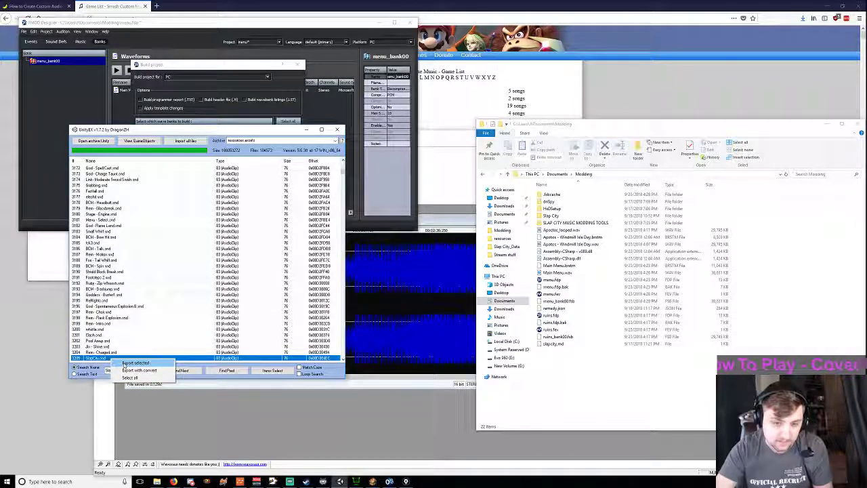
pyautogui.moveTo(142, 371)
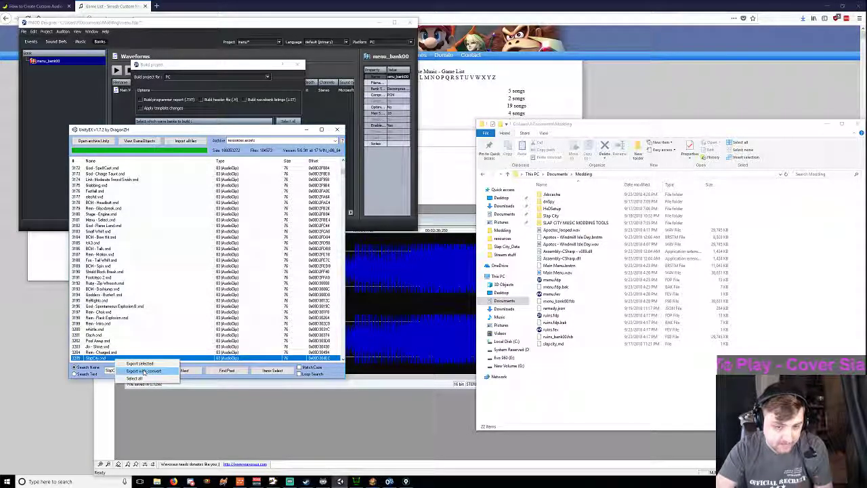
pyautogui.click(144, 371)
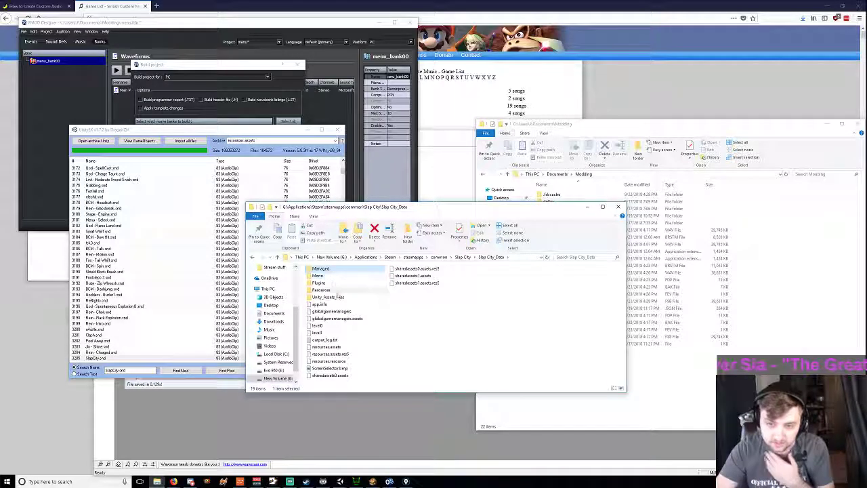
# Step: Open Unity_Assets_Files and its Sounds folder, then select menu_bank00.fsb in Modding
pyautogui.doubleClick(329, 297)
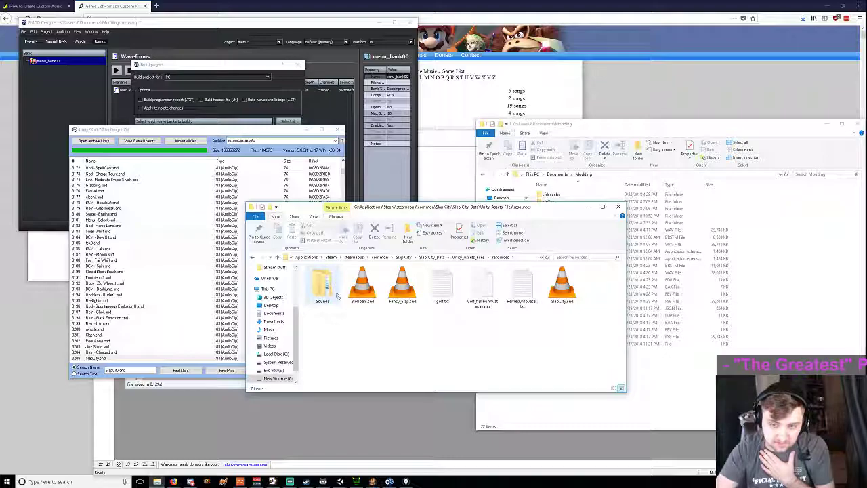
pyautogui.doubleClick(322, 283)
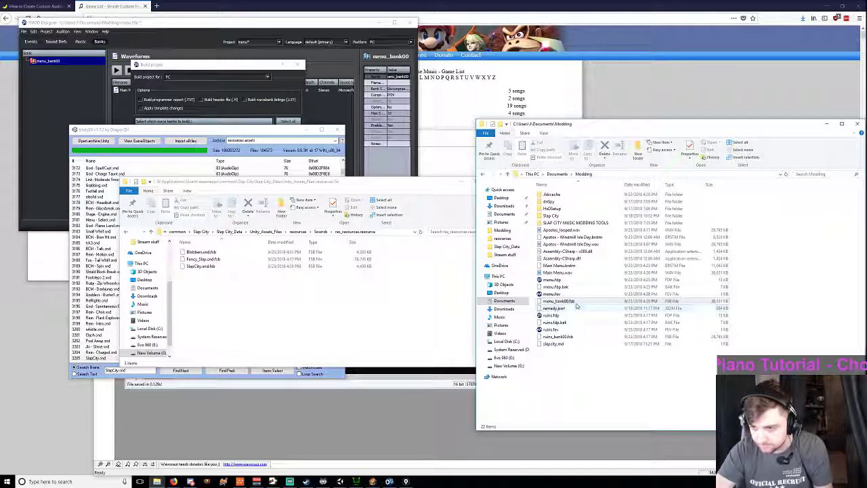
pyautogui.click(559, 300)
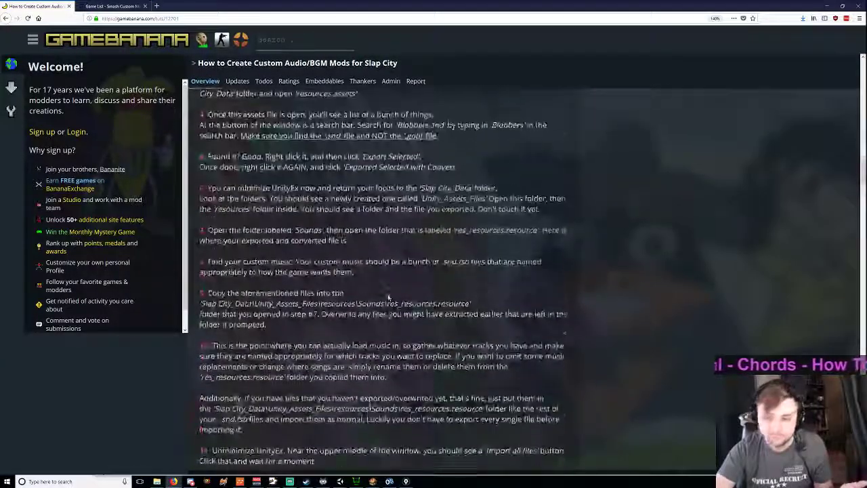
# Step: Scroll the GameBanana tutorial down to steps 19–25 on events, bank building and renaming
pyautogui.scroll(-3)
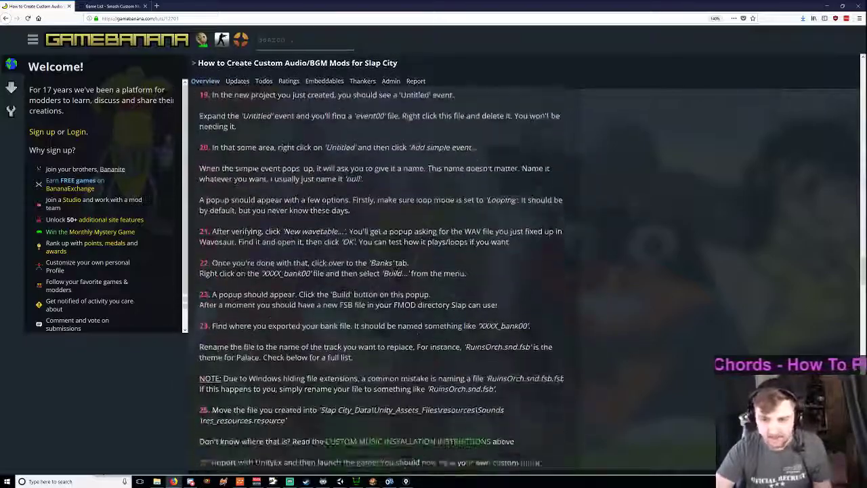
pyautogui.scroll(-3)
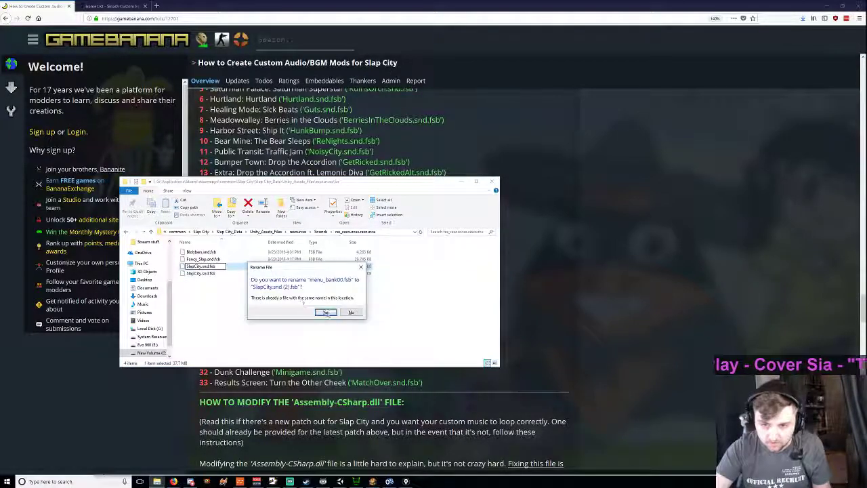
# Step: Confirm renaming menu_bank00.fsb to SlapCity.snd.fsb in res_resources.resource, replacing the original
pyautogui.click(326, 313)
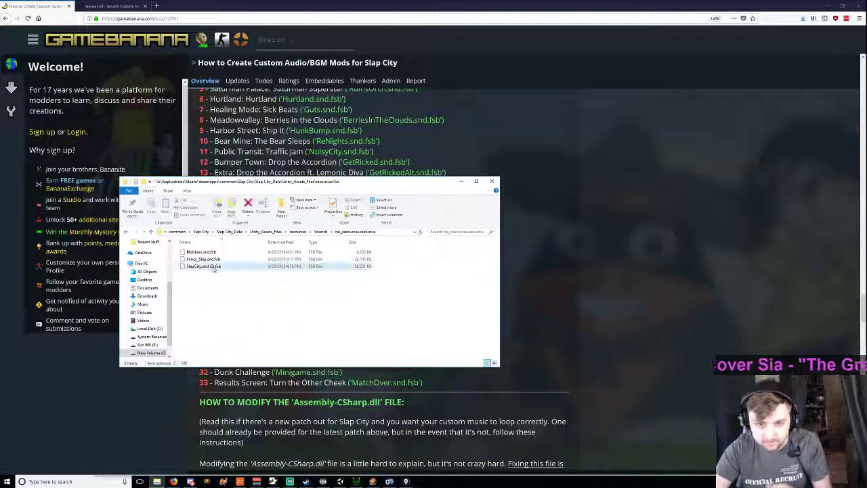
pyautogui.click(206, 266)
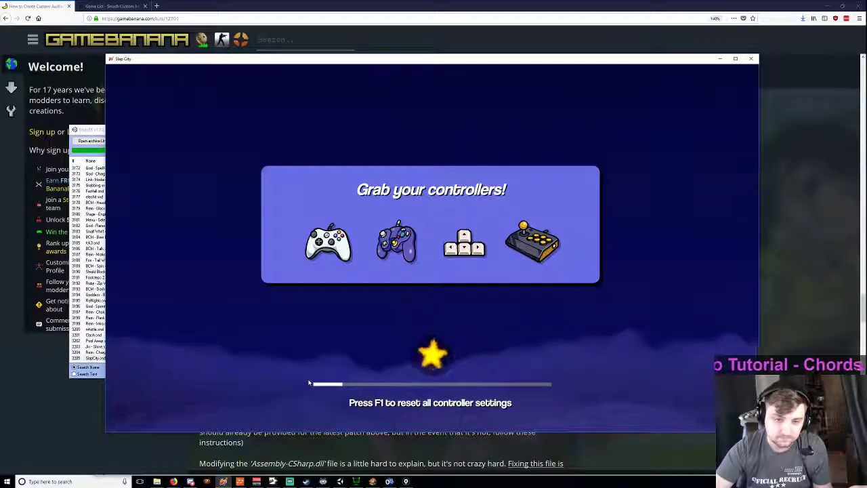
pyautogui.moveTo(318, 371)
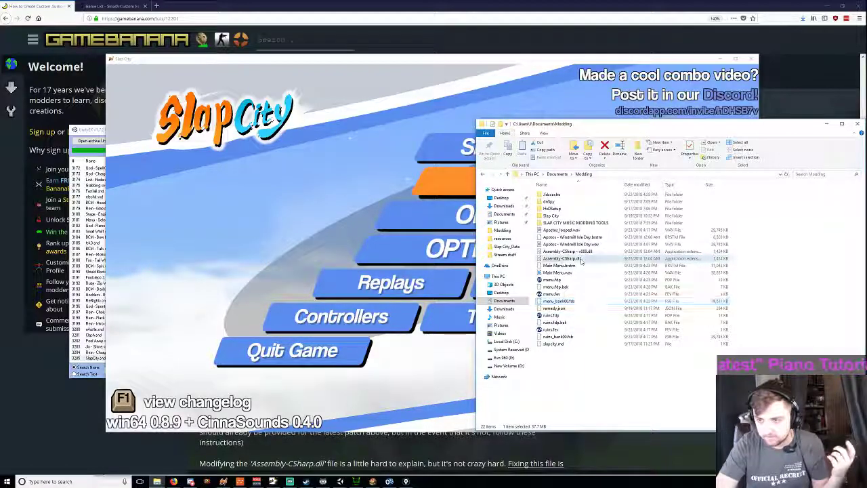
pyautogui.moveTo(562, 259)
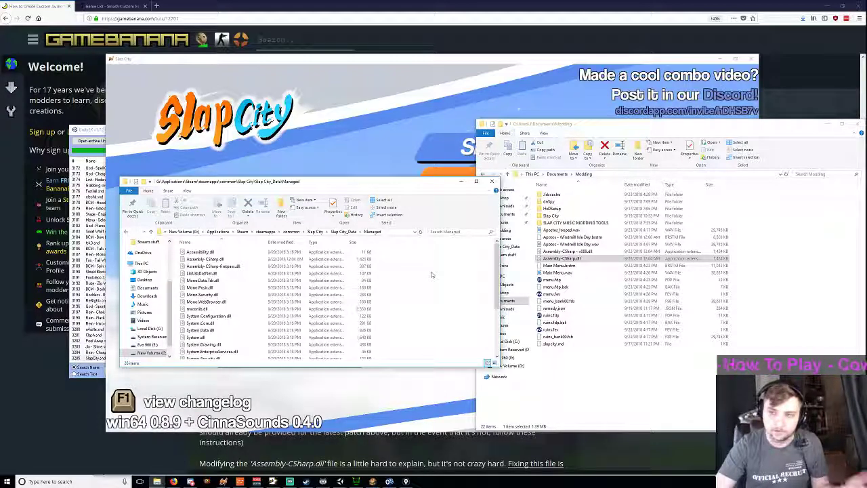
pyautogui.click(492, 181)
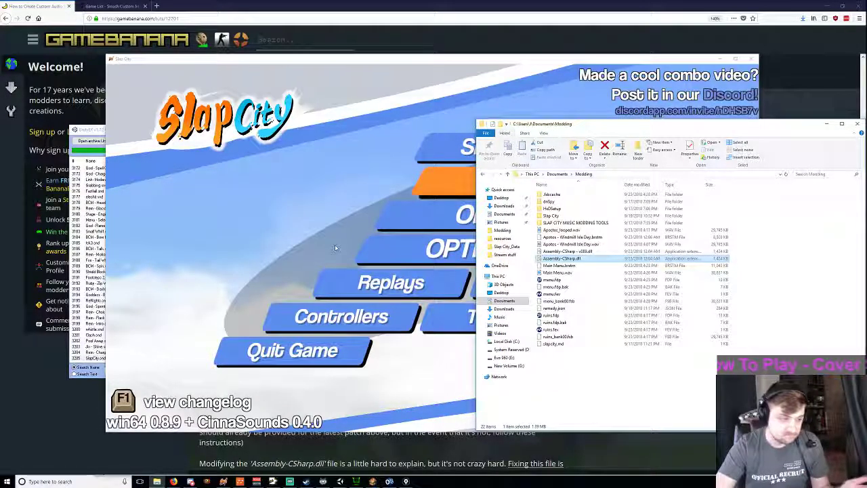